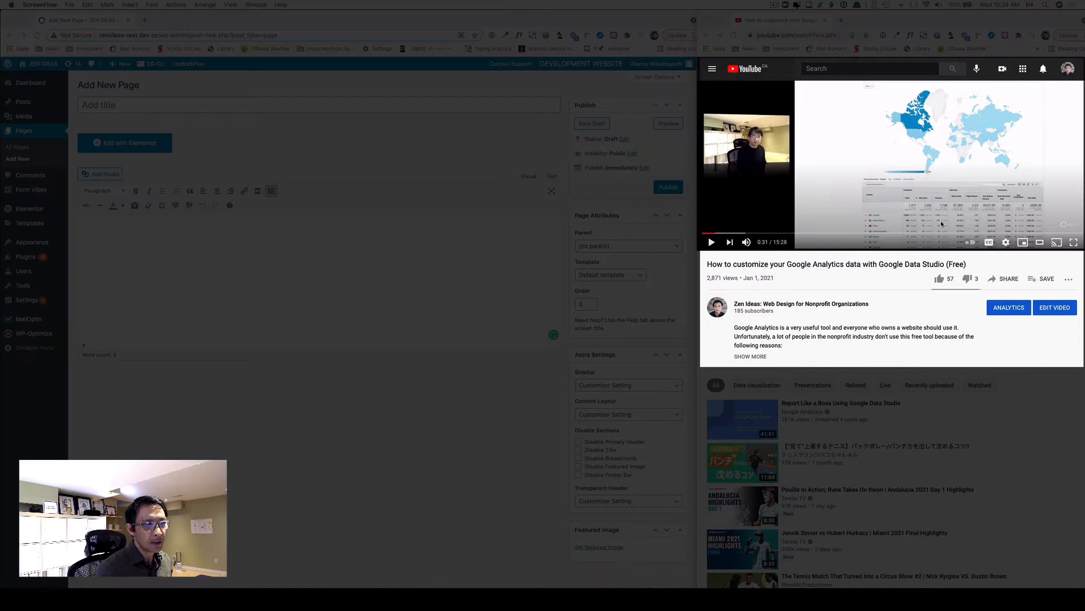
mouse_move(927, 223)
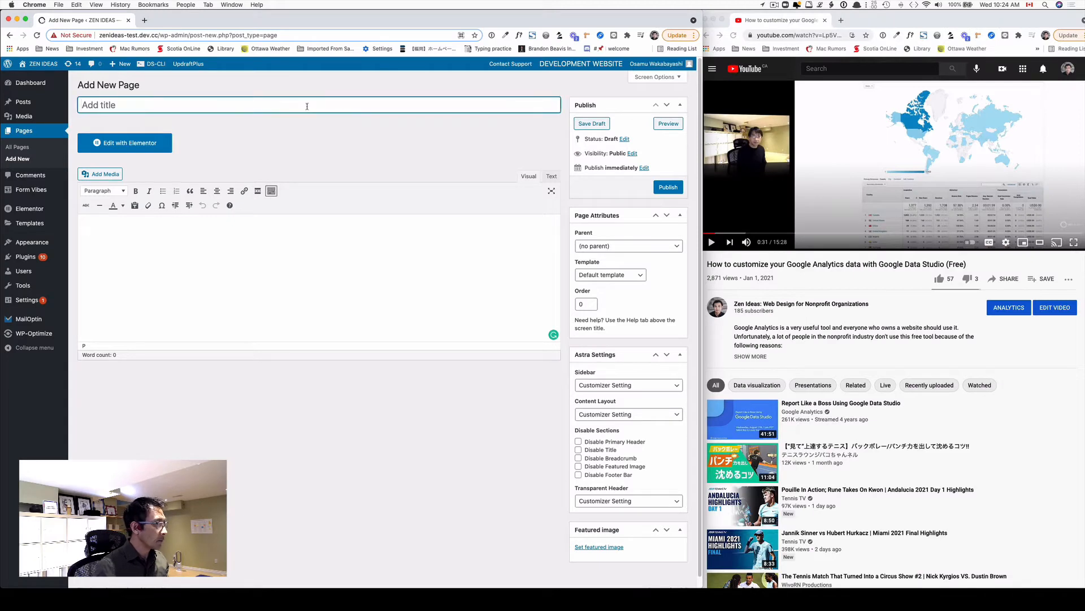
Step: Enter the page title 'Watch my first YouTube Video'
type("Watch my first YouTube Video")
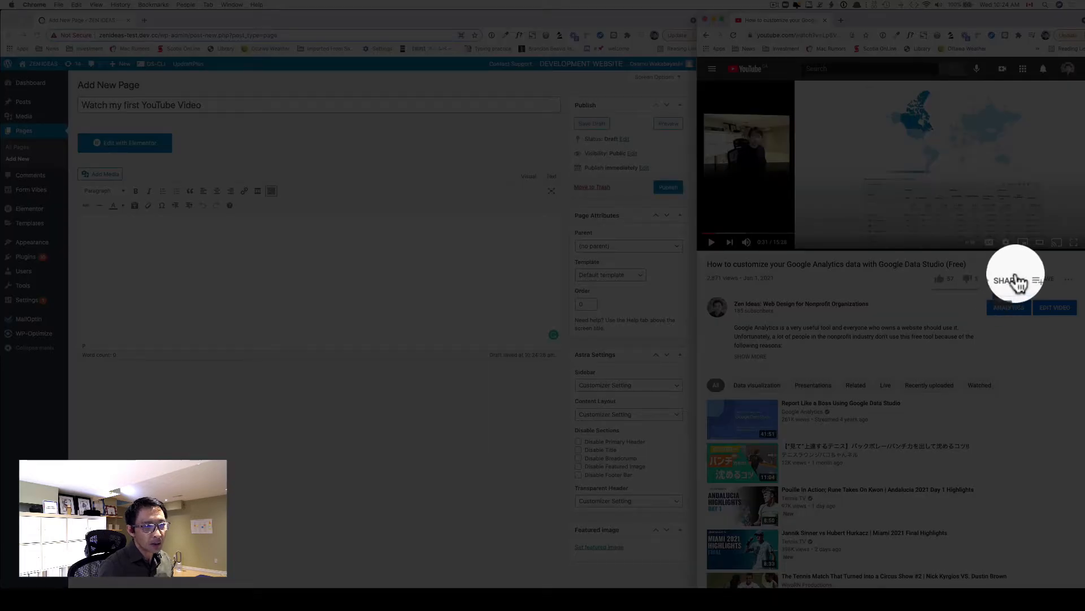
Step: Copy the video's short share link from YouTube's Share dialog
left_click(1005, 279)
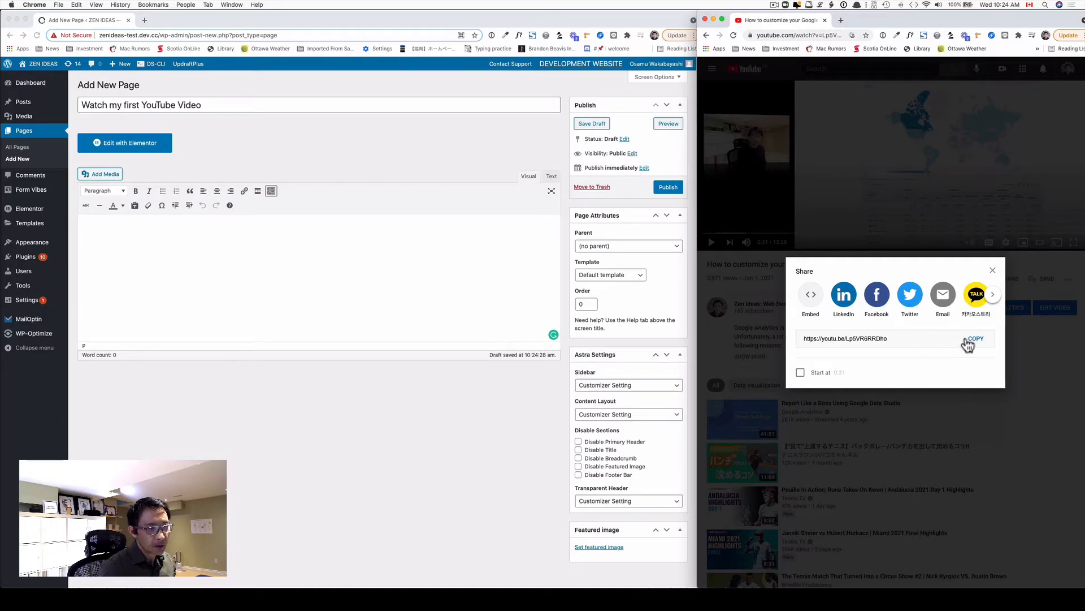
left_click(976, 338)
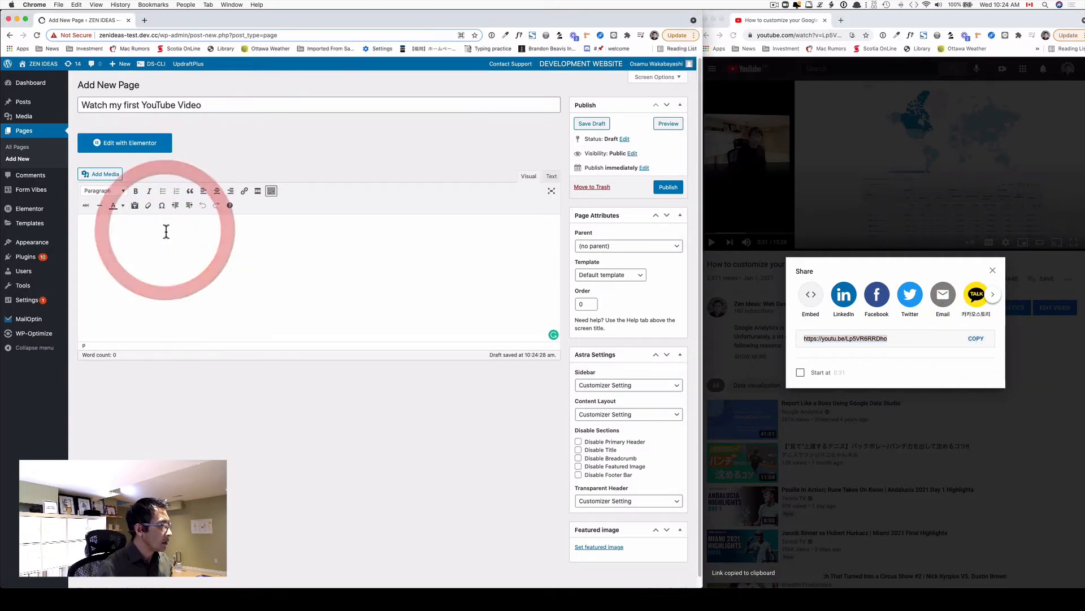
Step: Paste the share link into the page body as an embedded video and publish the page
right_click(156, 239)
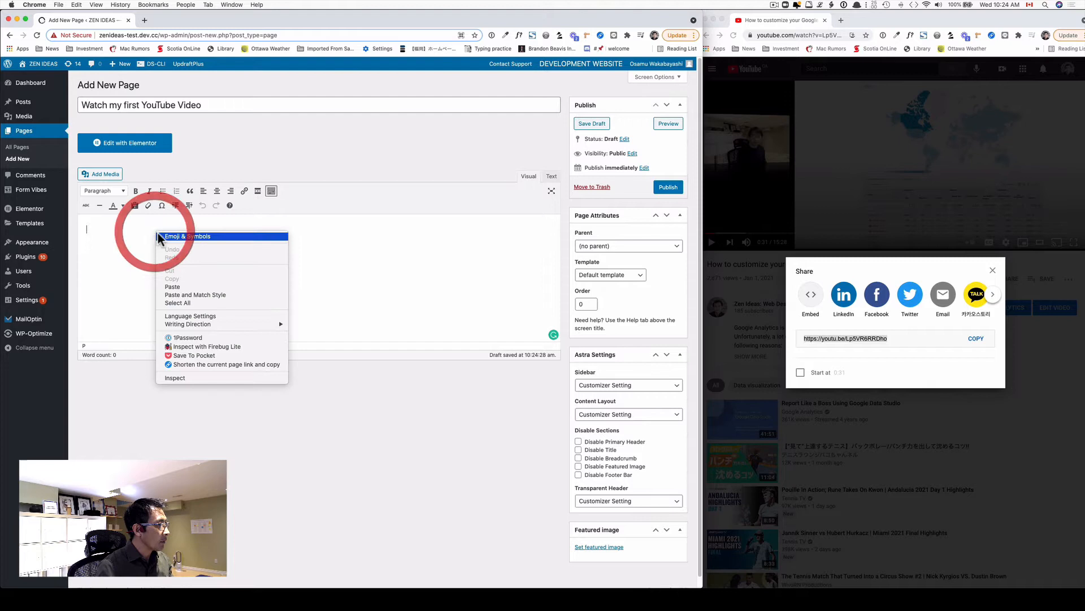
left_click(172, 286)
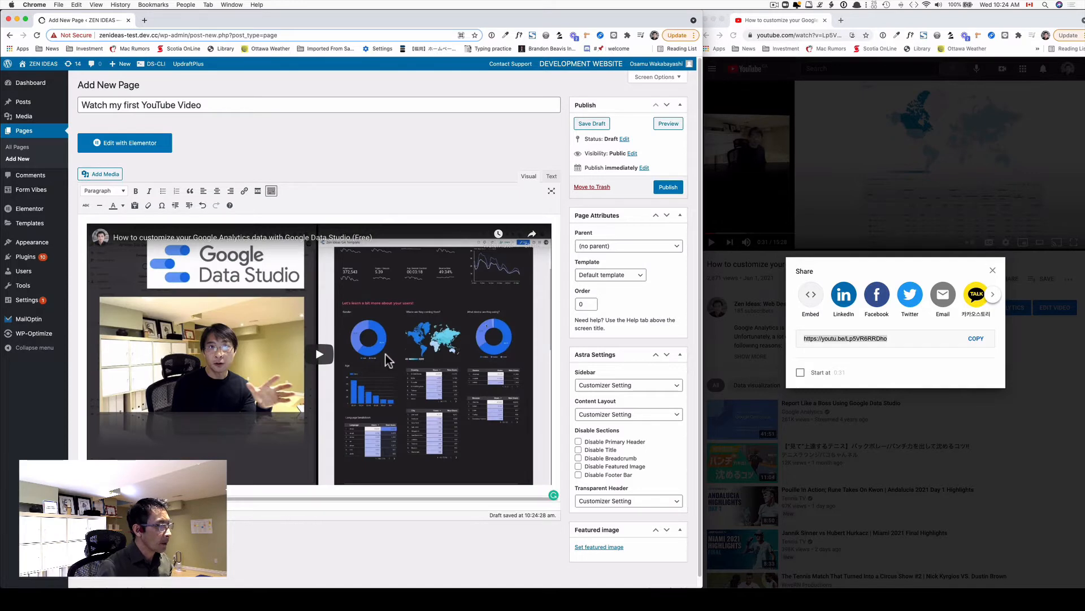
left_click(667, 187)
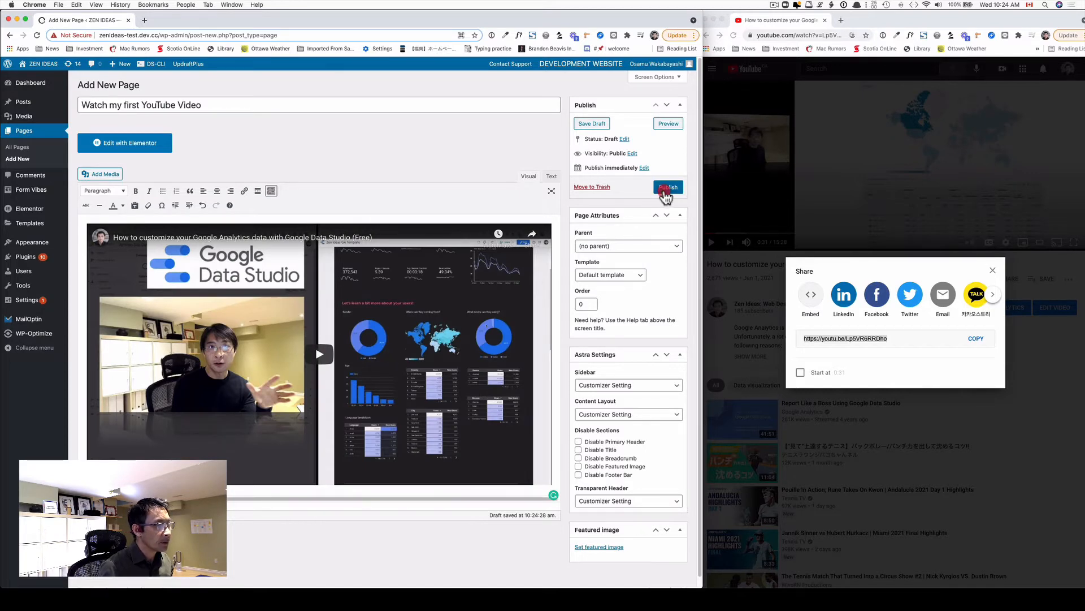
left_click(668, 186)
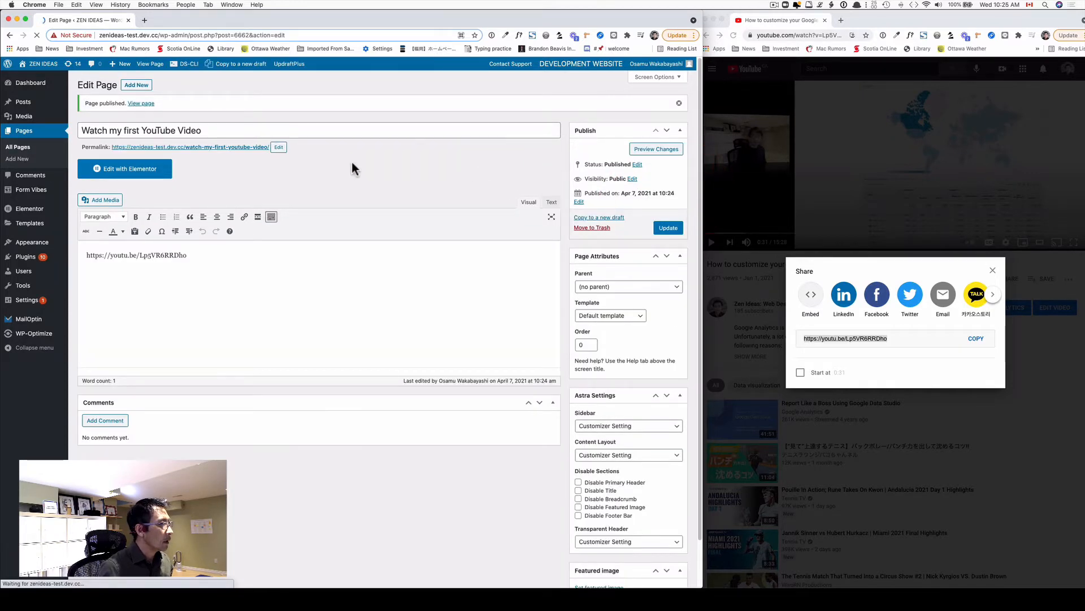
Step: Open the page's permalink in a new tab and play the embedded video there
right_click(186, 147)
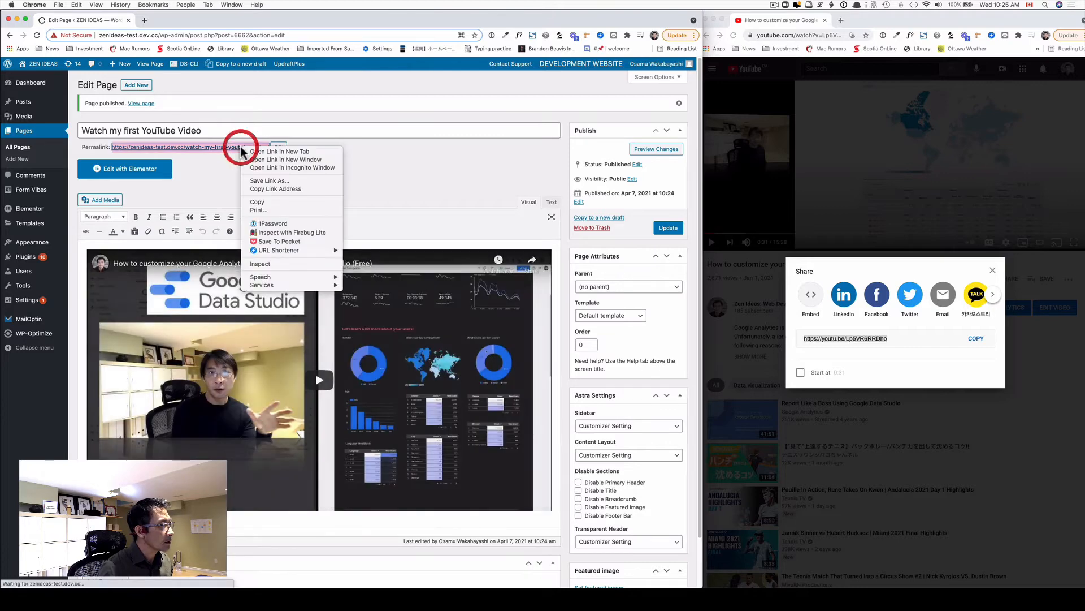
left_click(282, 150)
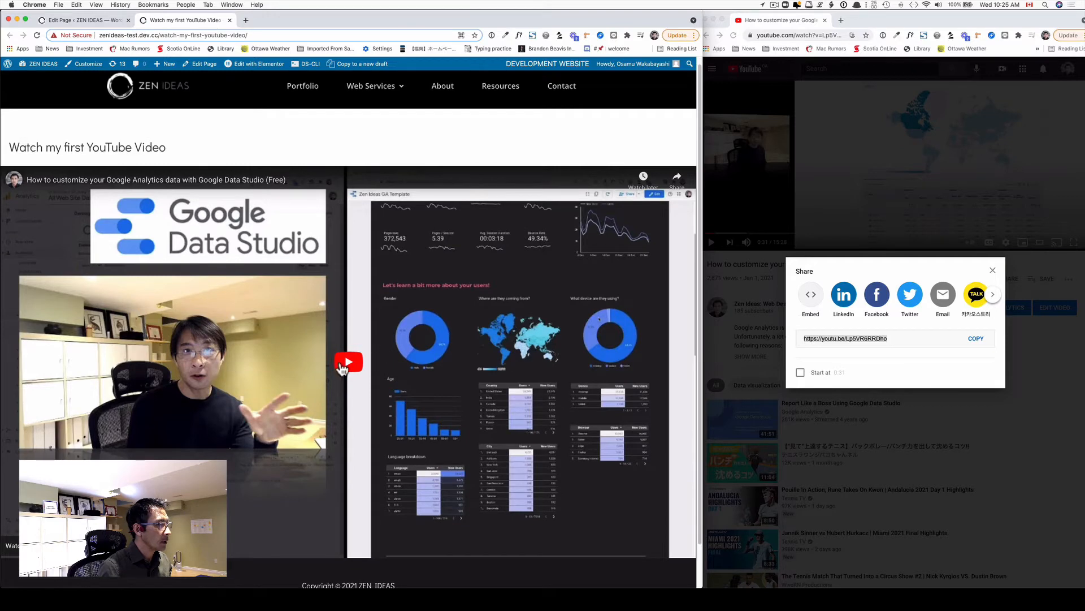
left_click(349, 362)
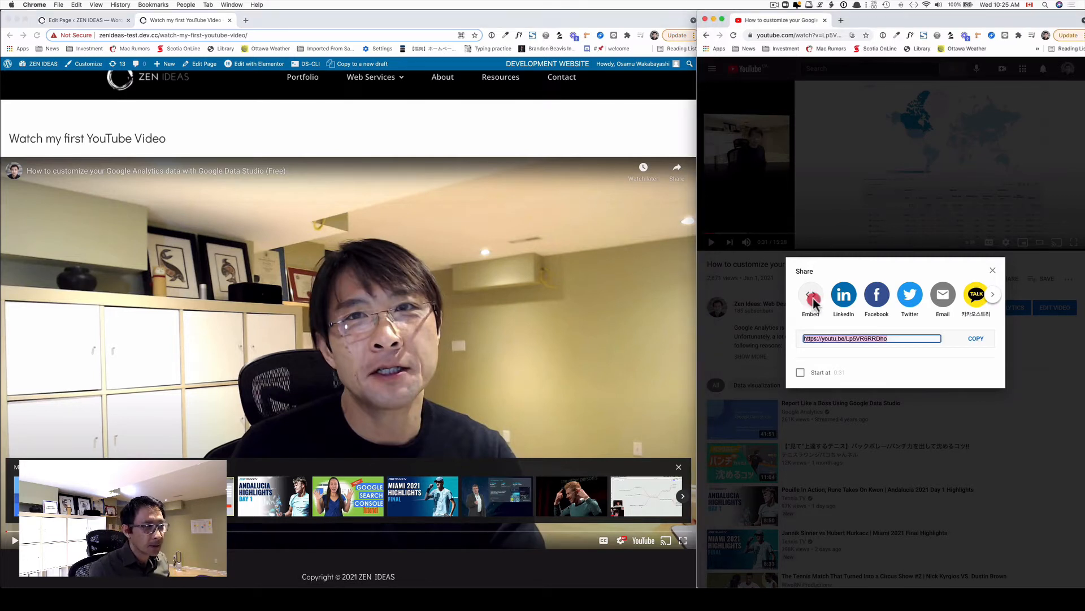
Step: Show the Embed iframe code, inspect its width value, and copy the code
left_click(809, 294)
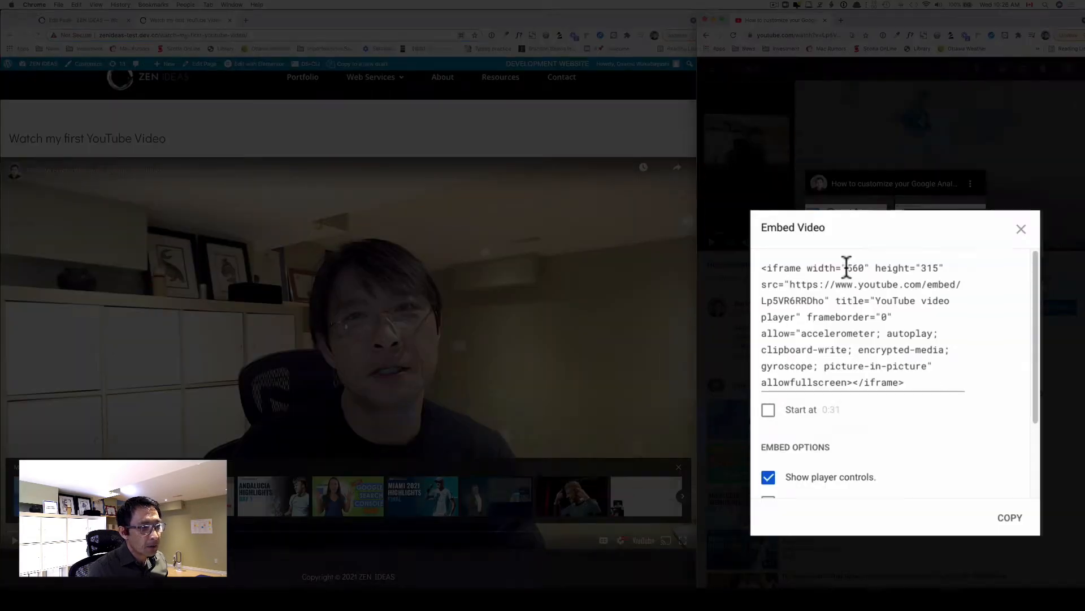
double_click(855, 268)
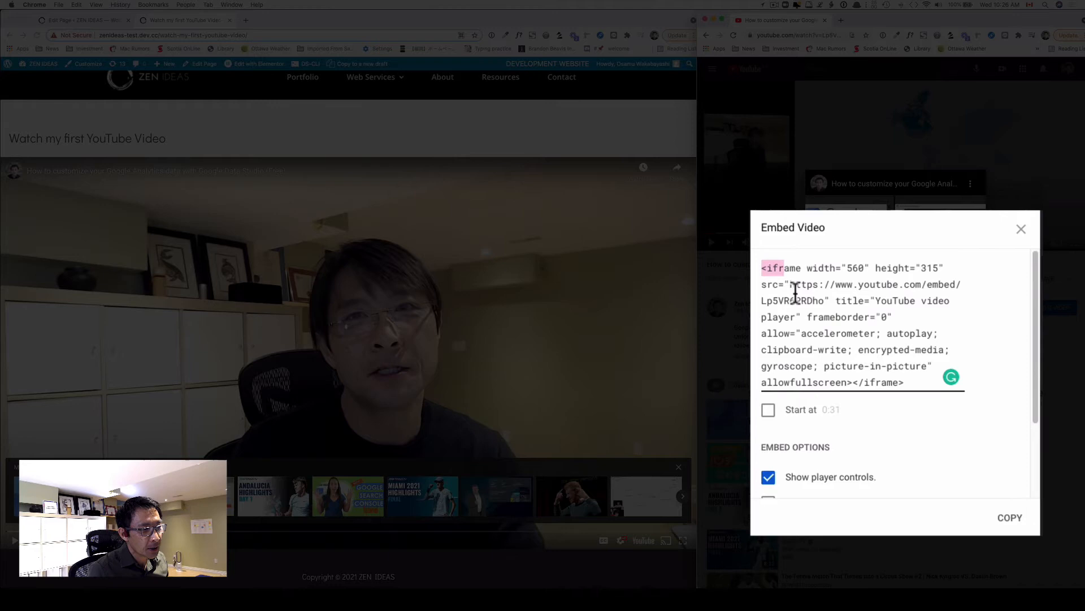
mouse_move(935, 499)
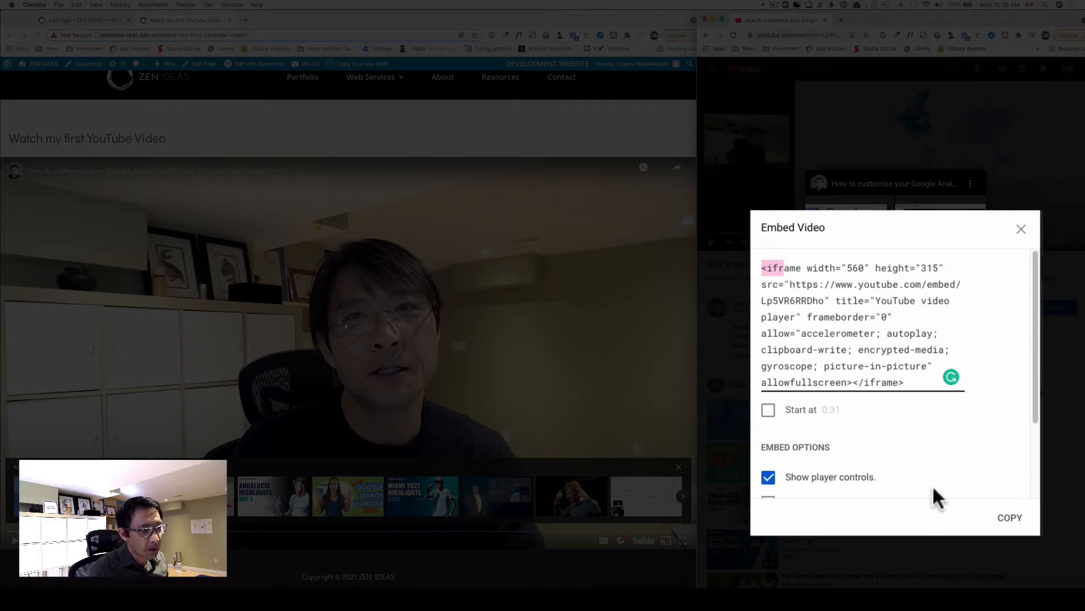
left_click(1010, 517)
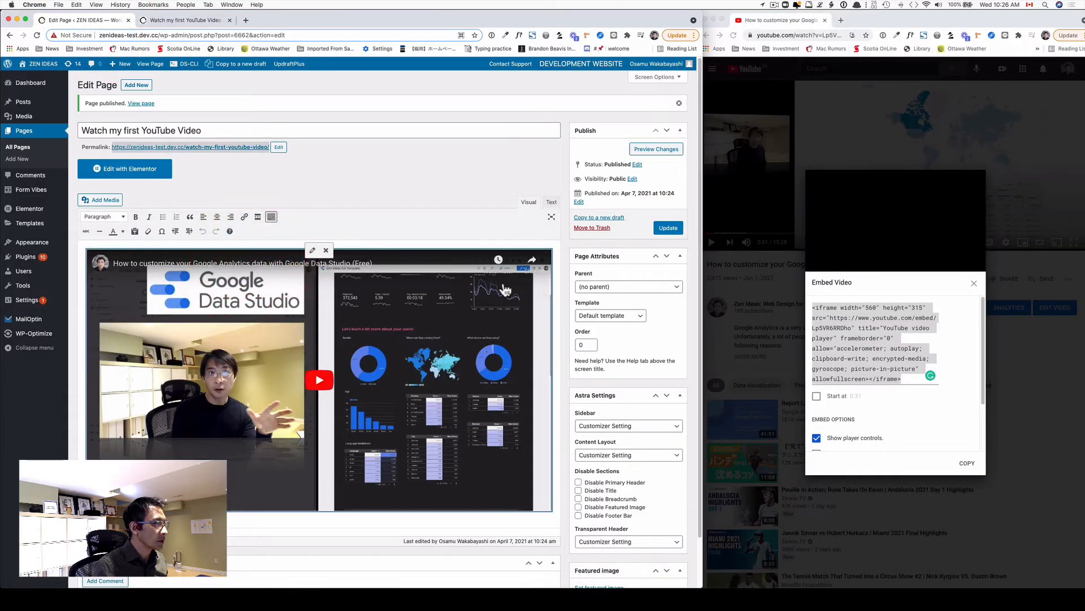
Step: Remove the embedded video and paste the iframe code into the Text editor
left_click(550, 202)
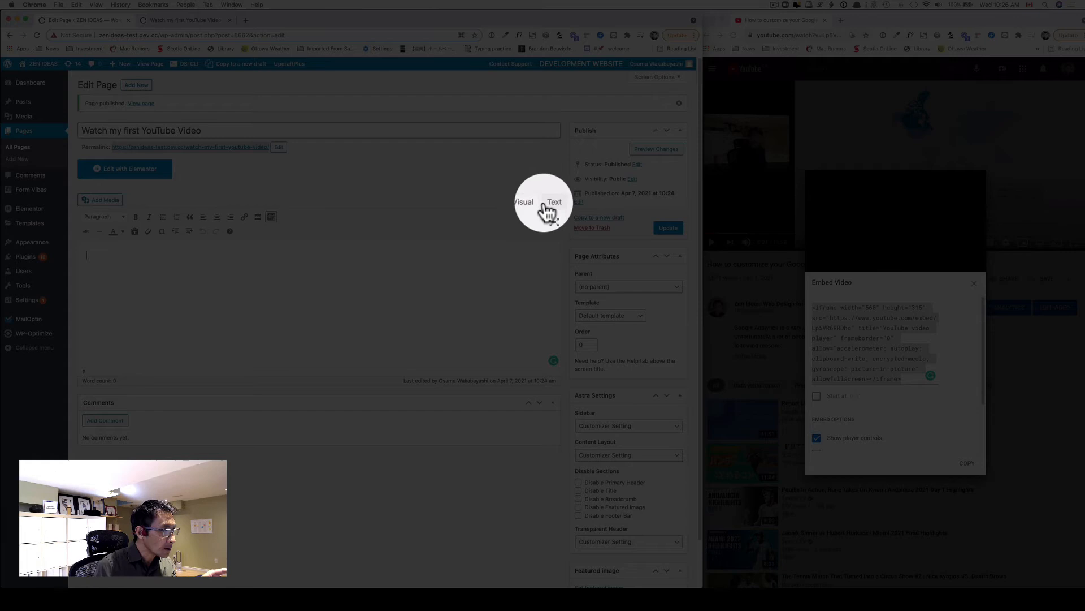
left_click(554, 201)
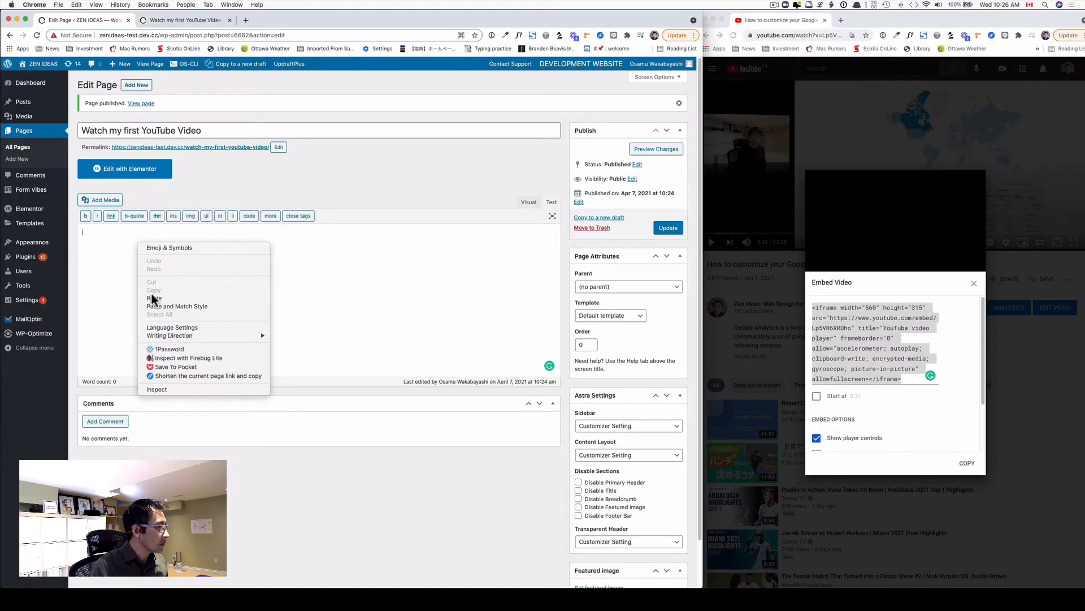
left_click(153, 298)
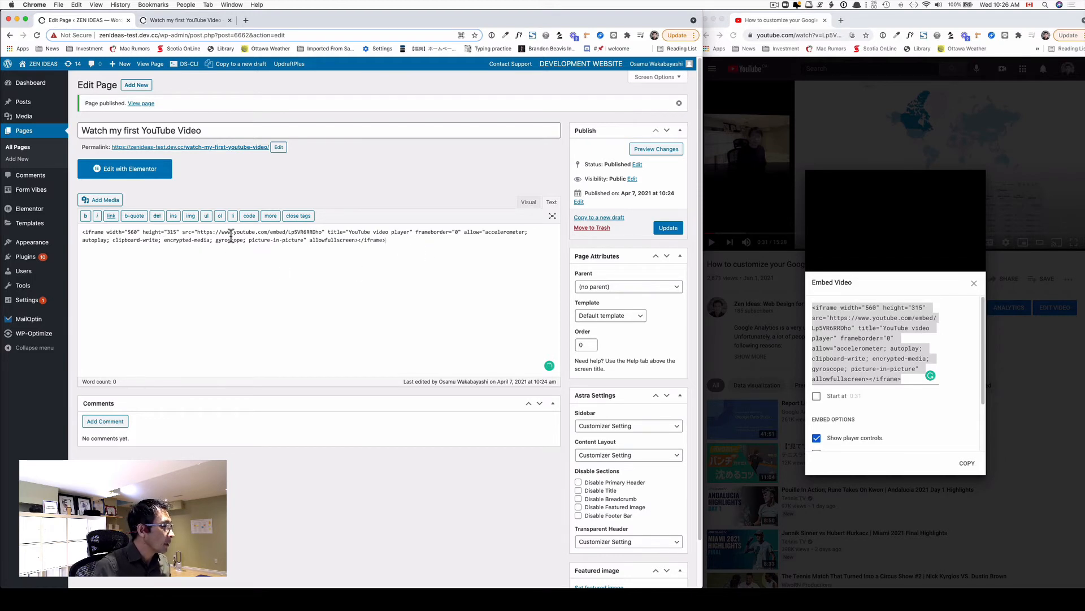
mouse_move(656, 149)
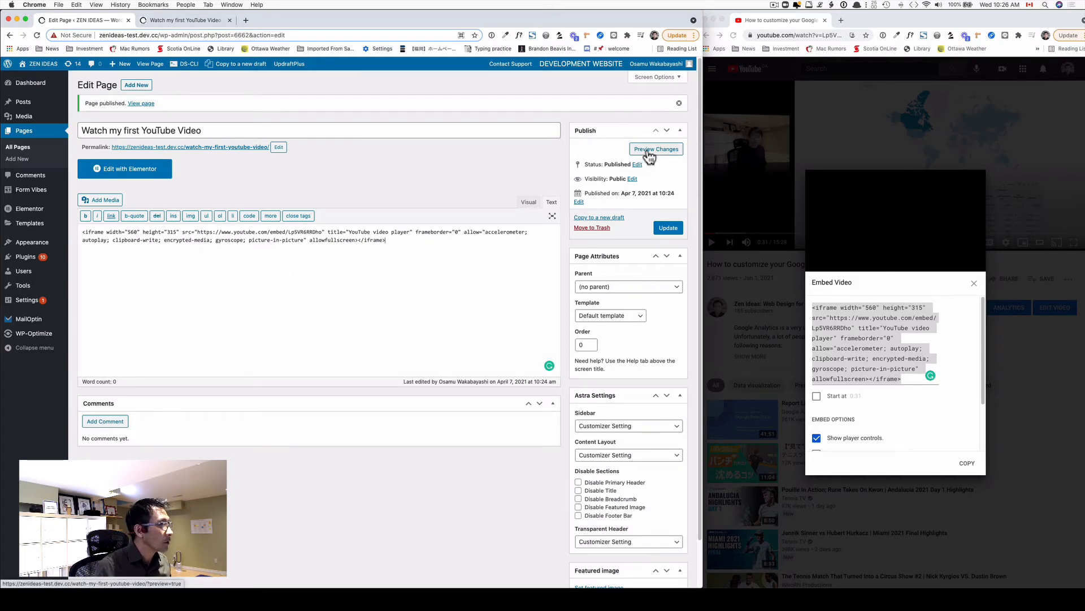
Step: Preview the page, then change the iframe height from 315 to 550
left_click(655, 150)
type("90")
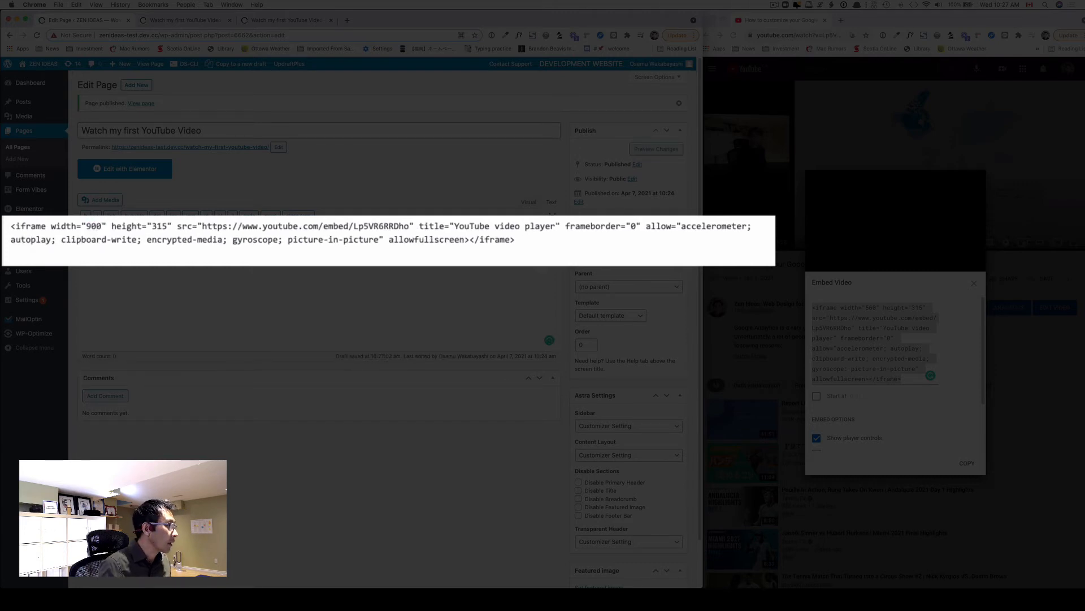
double_click(158, 226)
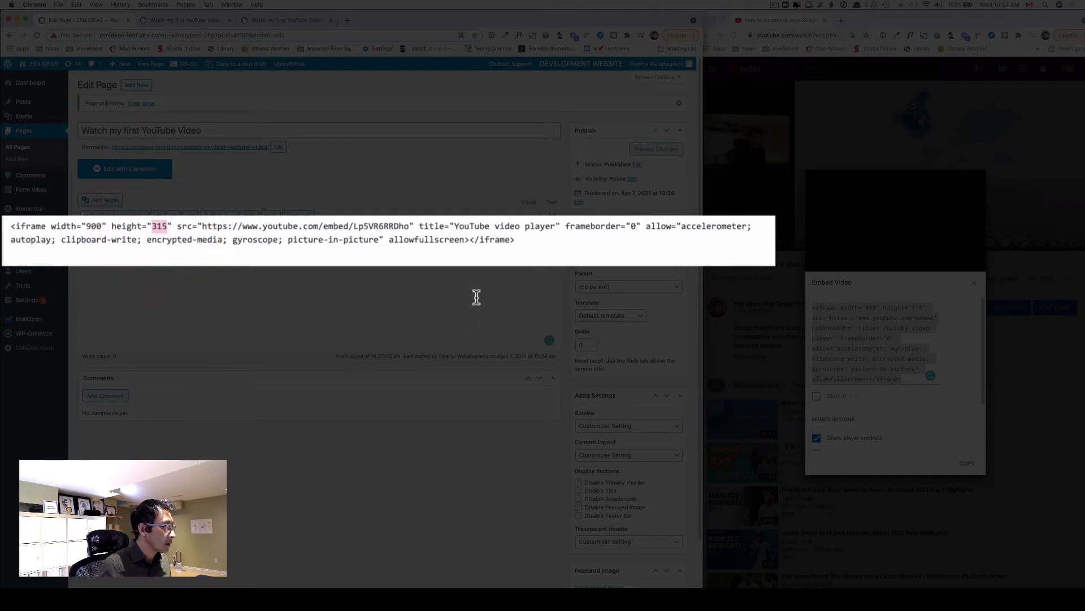
type("550")
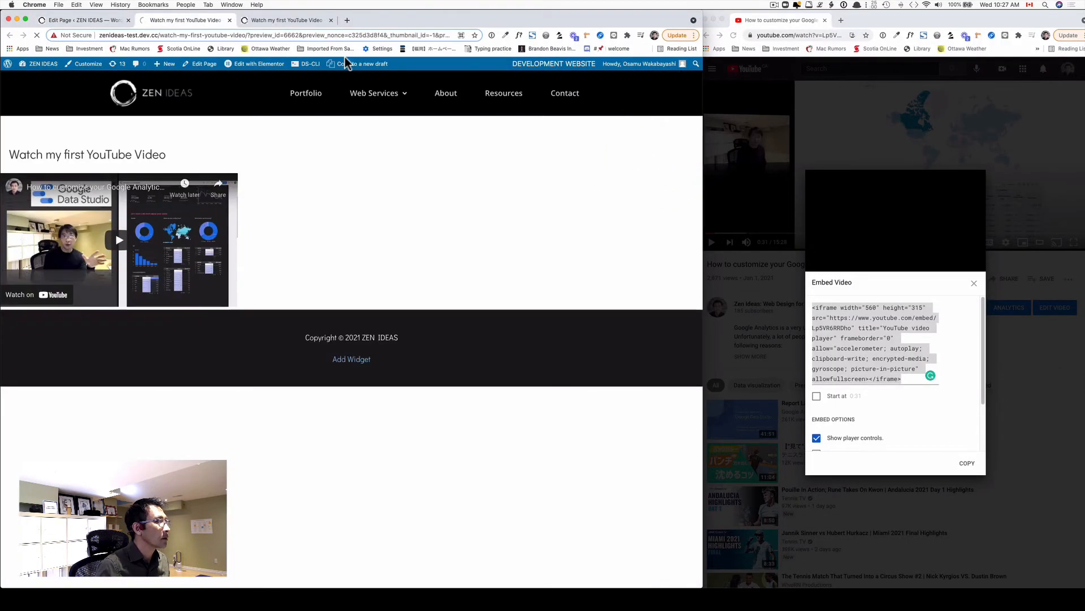
mouse_move(270, 168)
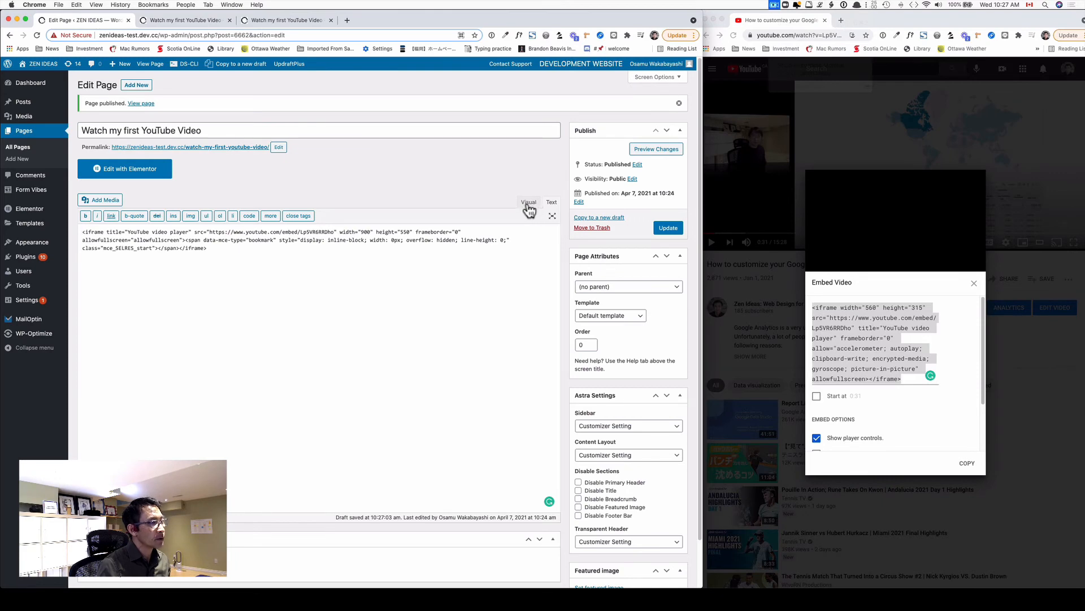
Step: In the Visual editor add lorem ipsum paragraphs under the video and link a phrase to '#'
left_click(528, 202)
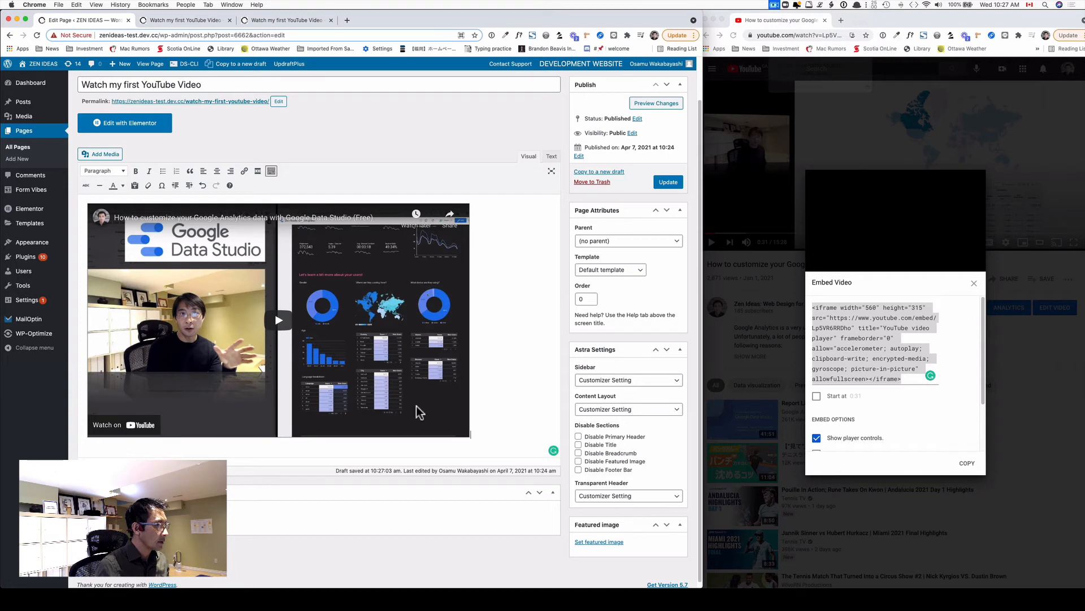
mouse_move(201, 429)
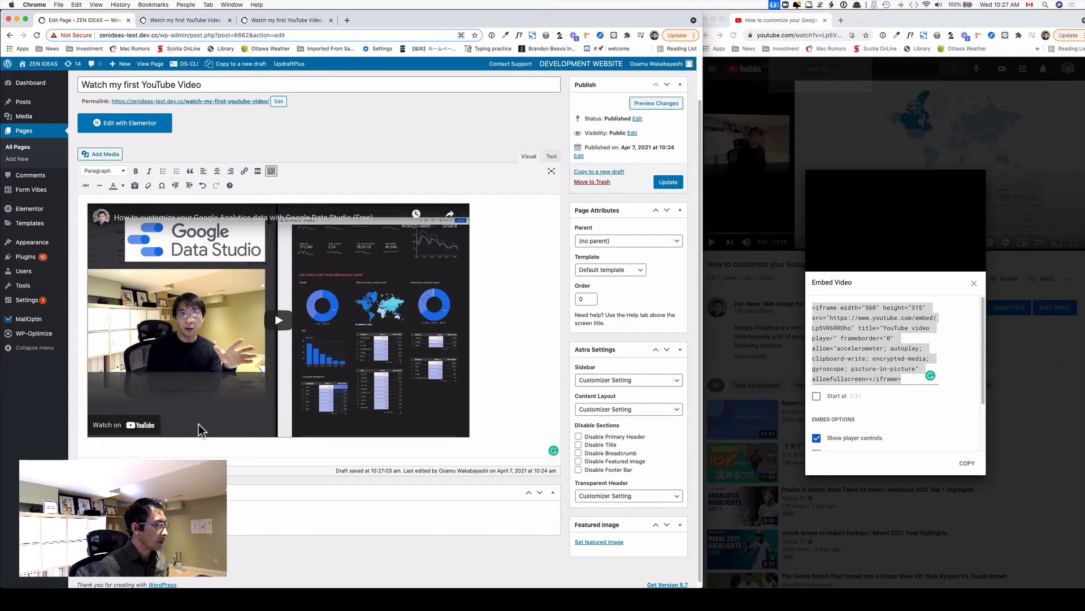
mouse_move(550, 156)
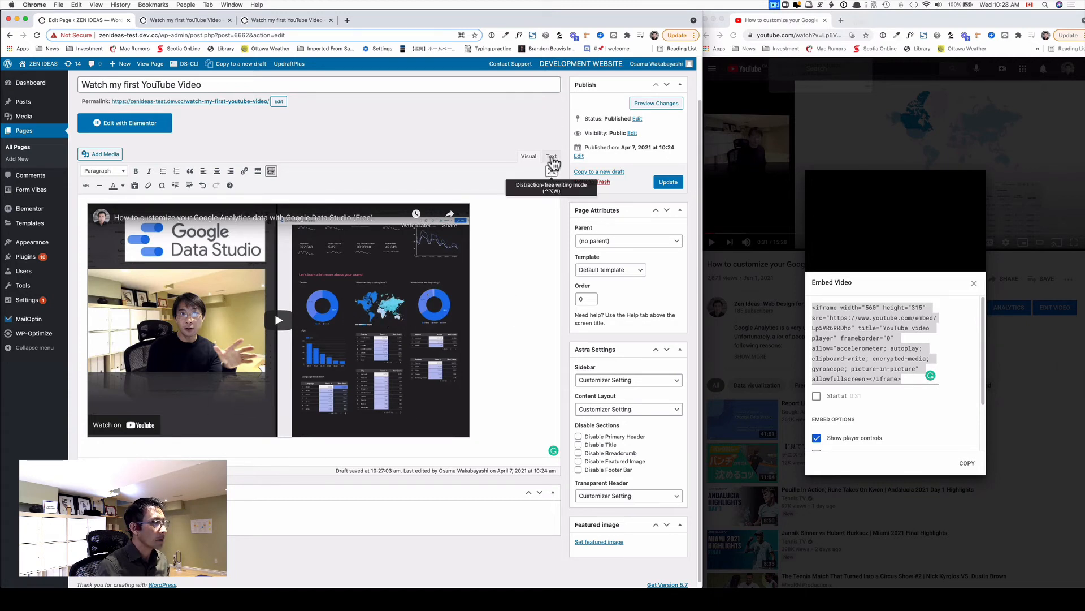
left_click(552, 156)
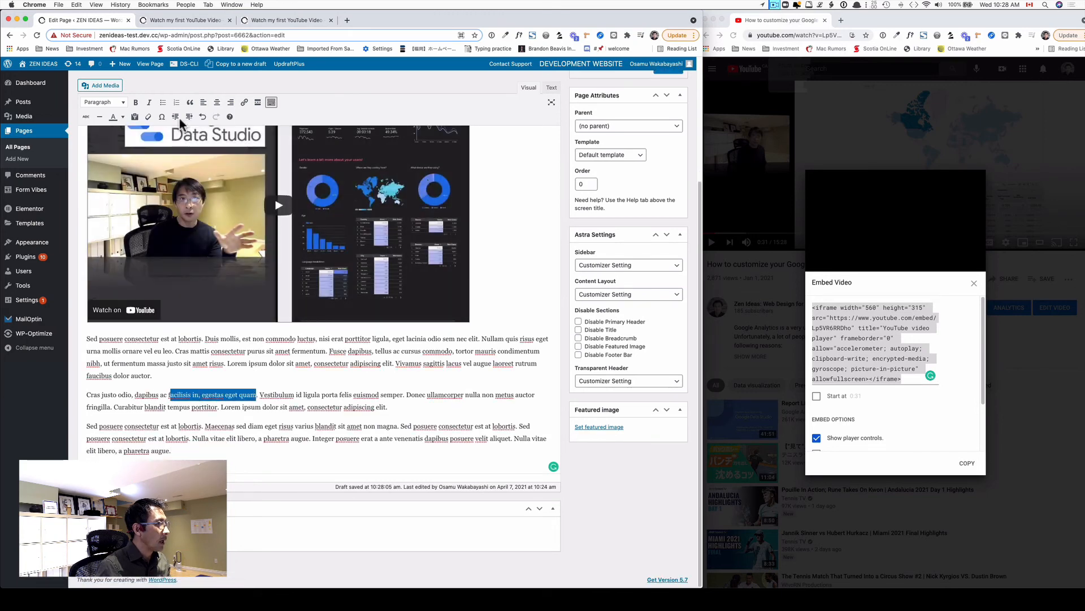
left_click(243, 102)
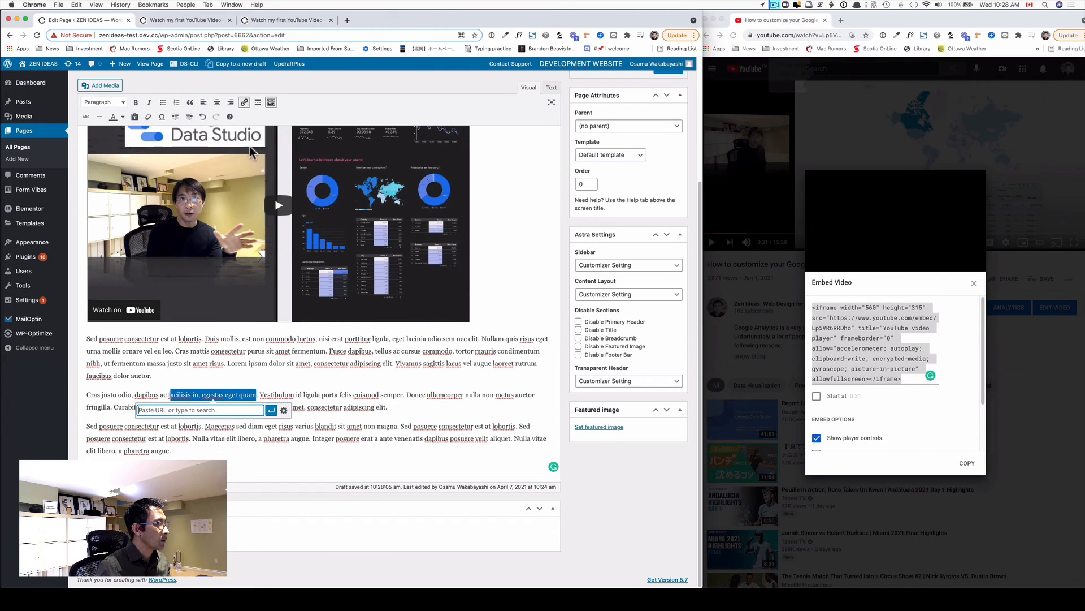
type("#")
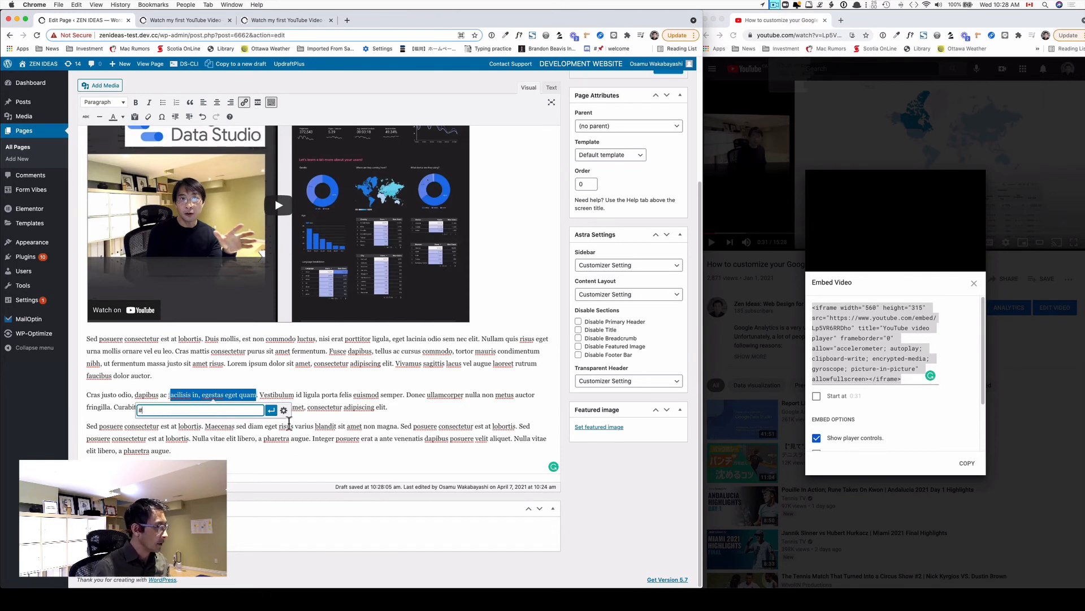